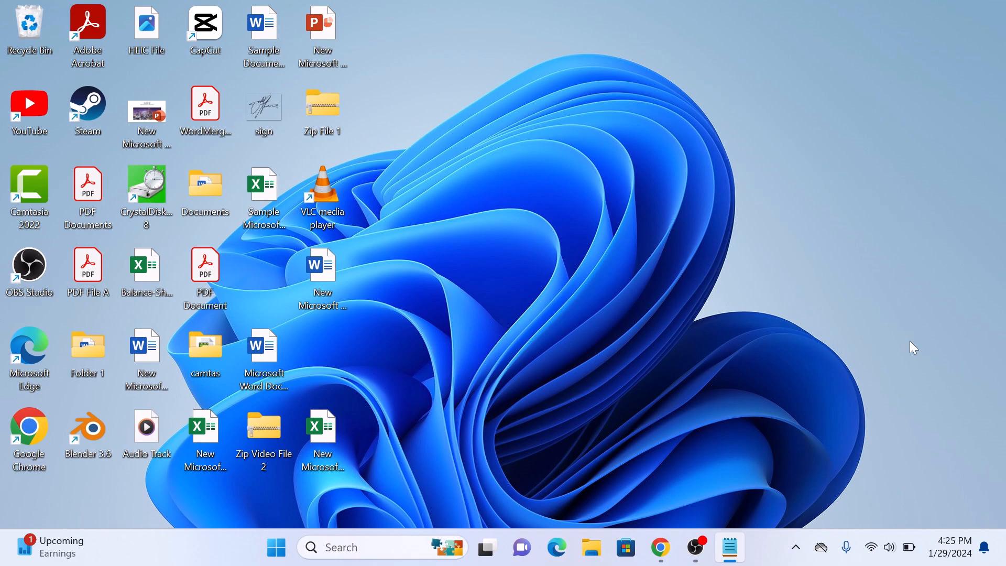
# Step: Create a new blank Google Docs document from Chrome
pyautogui.click(660, 547)
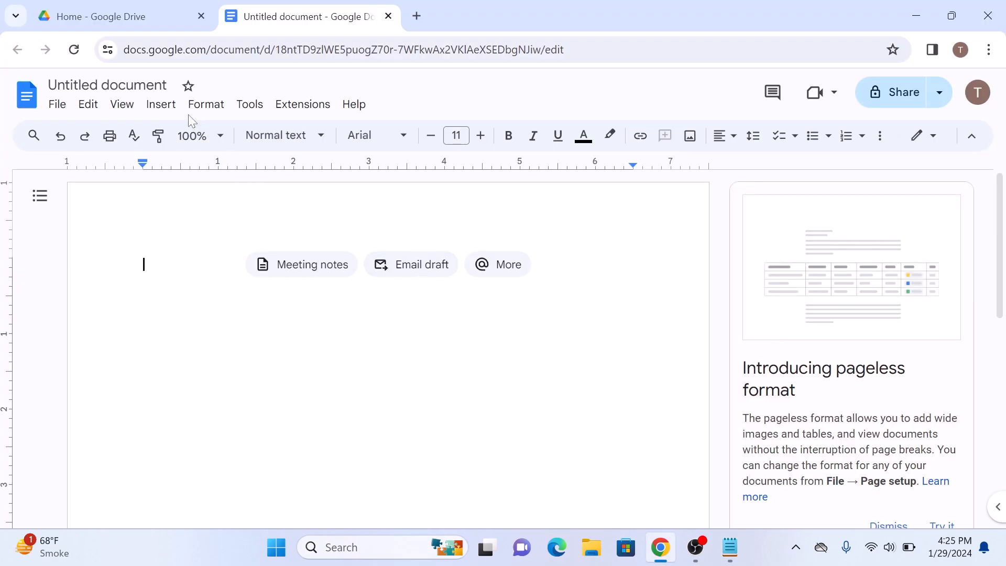
# Step: Start a new blank drawing via Insert > Drawing > New
pyautogui.click(161, 104)
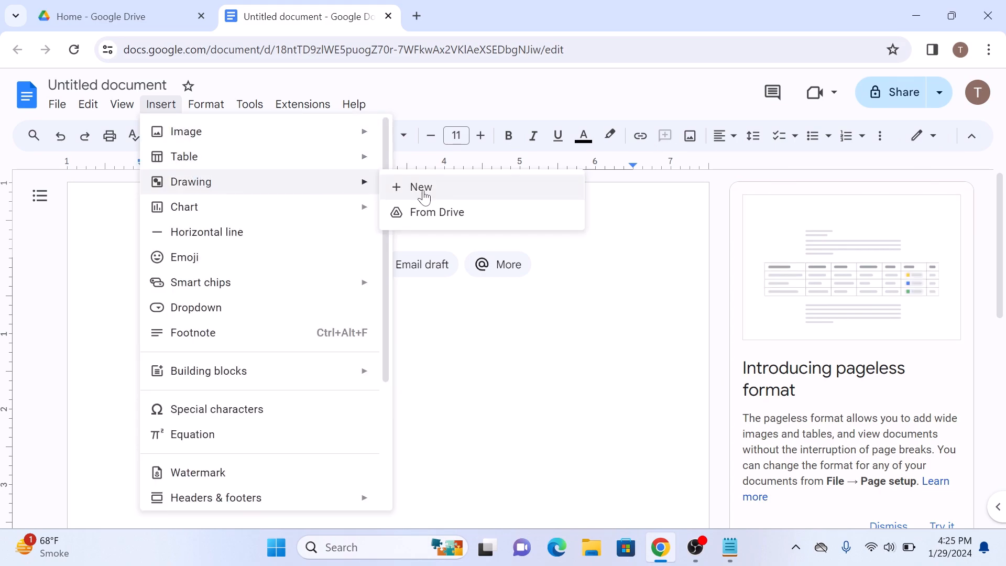
pyautogui.click(420, 187)
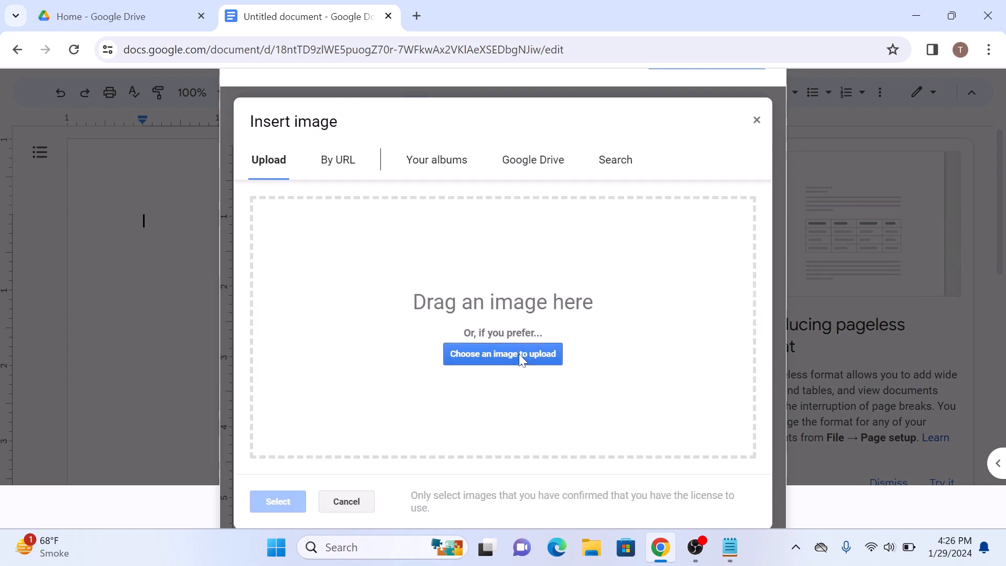
# Step: Upload the 'sign' image from the Desktop onto the drawing canvas
pyautogui.click(503, 354)
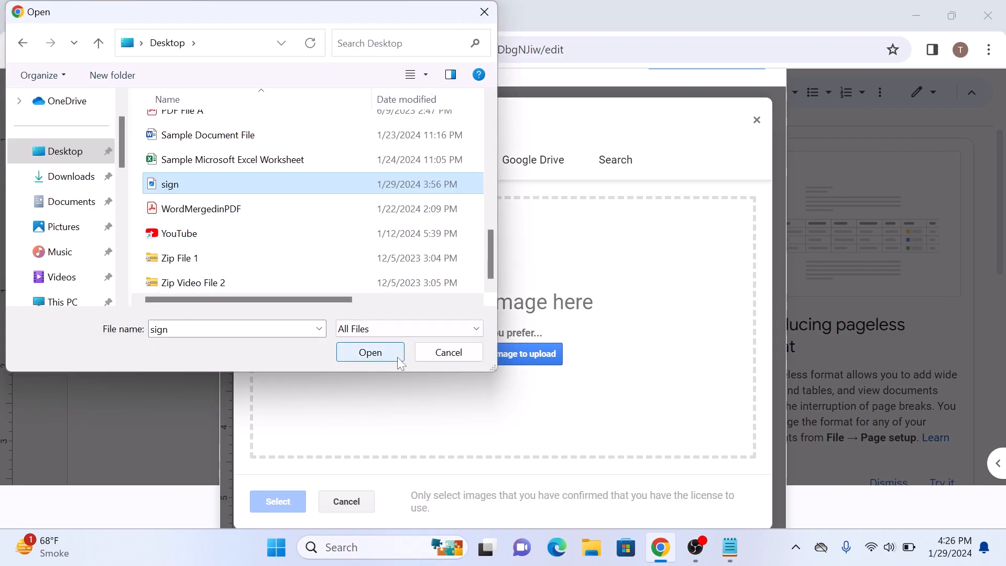
pyautogui.click(370, 352)
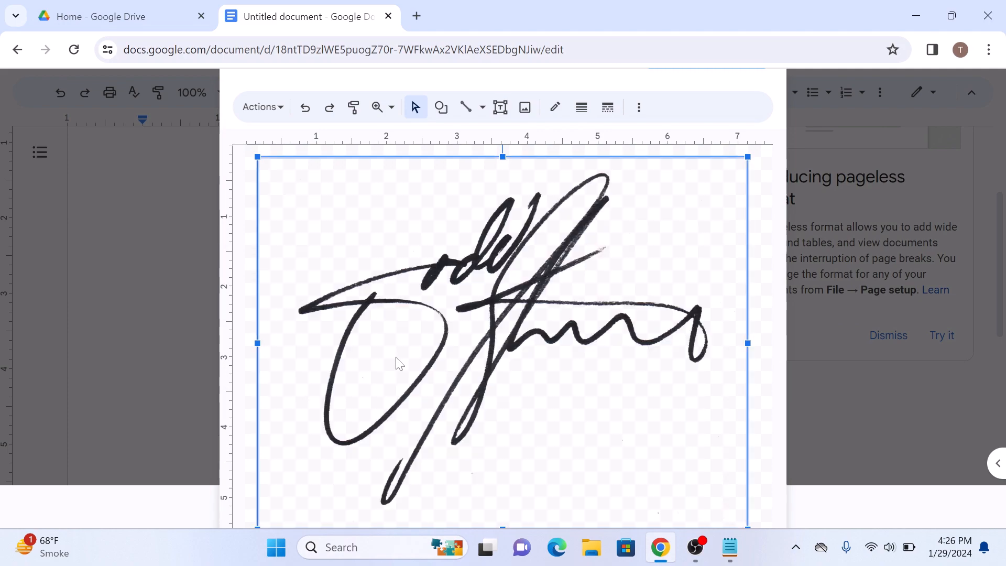
pyautogui.moveTo(746, 157)
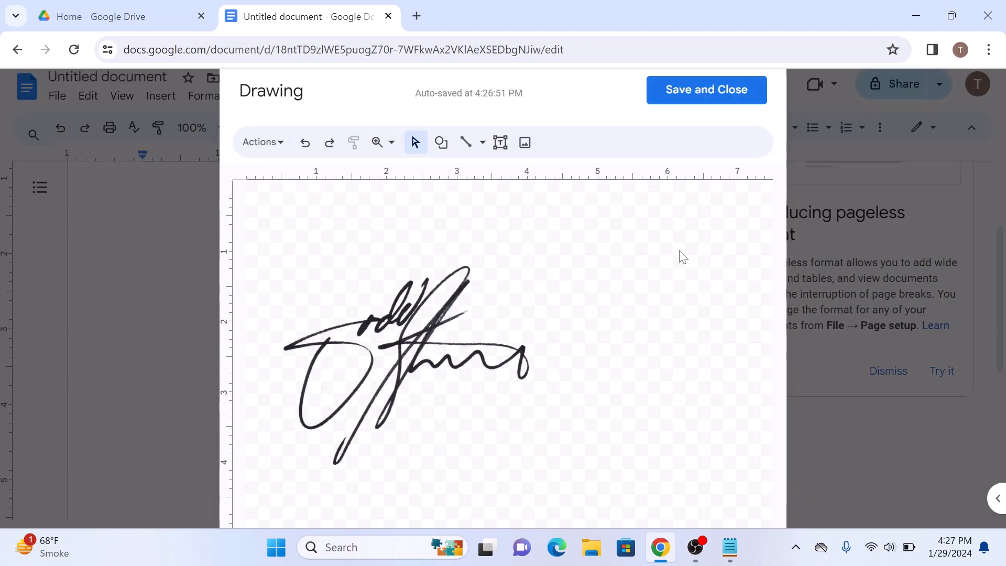
# Step: Save and close the signature drawing into the document
pyautogui.click(705, 89)
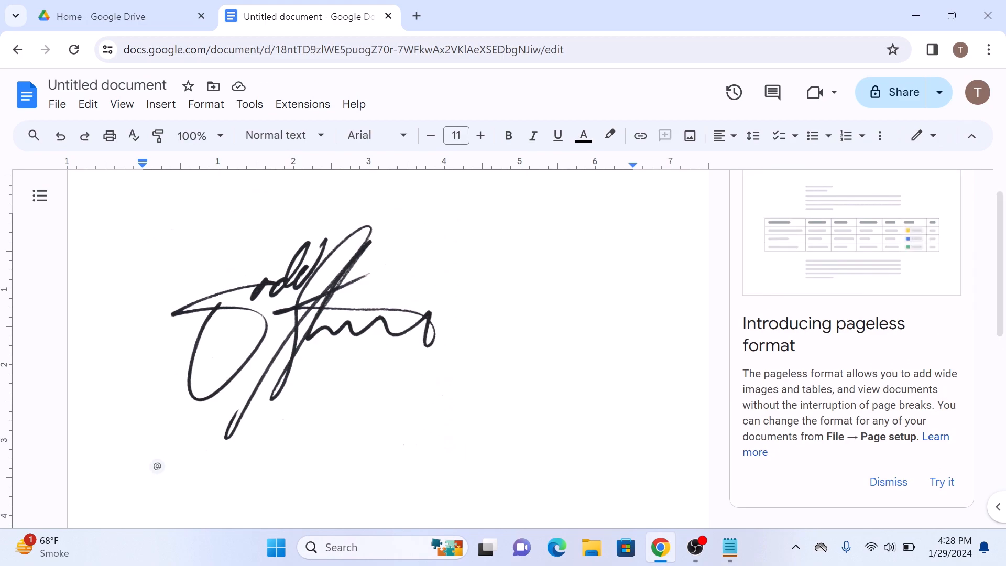
# Step: Start another new drawing and select the Scribble line tool
pyautogui.click(160, 104)
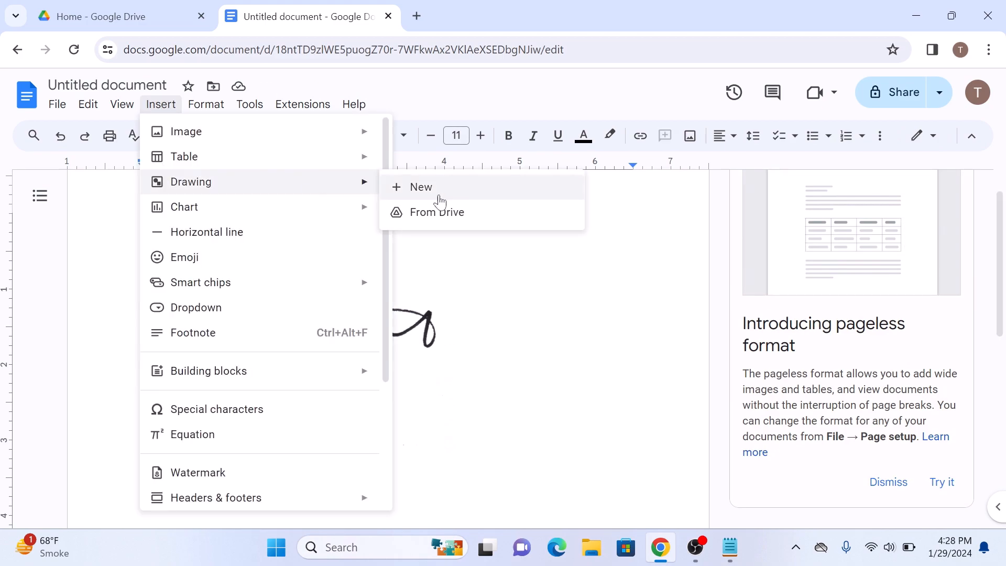
pyautogui.click(420, 187)
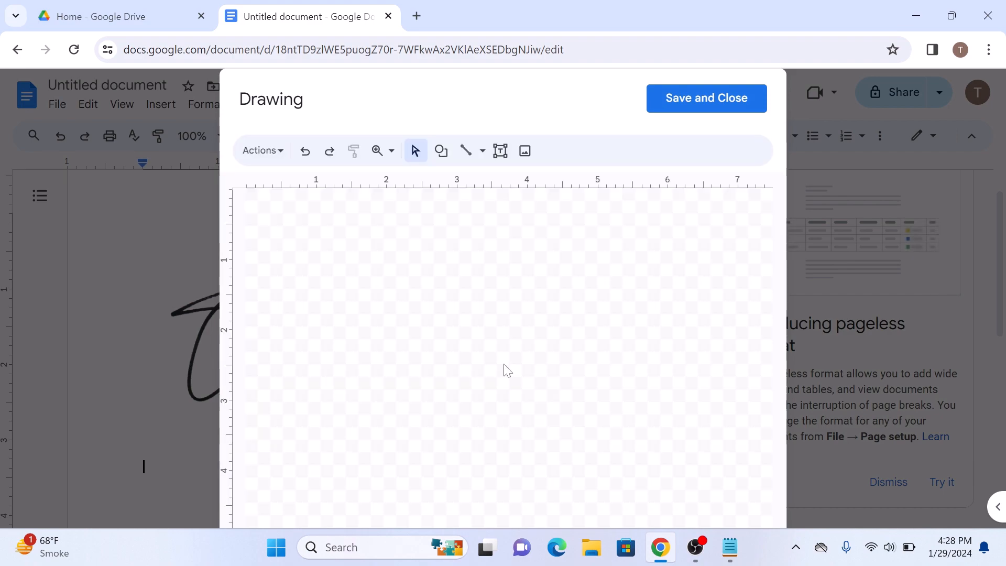
pyautogui.click(482, 151)
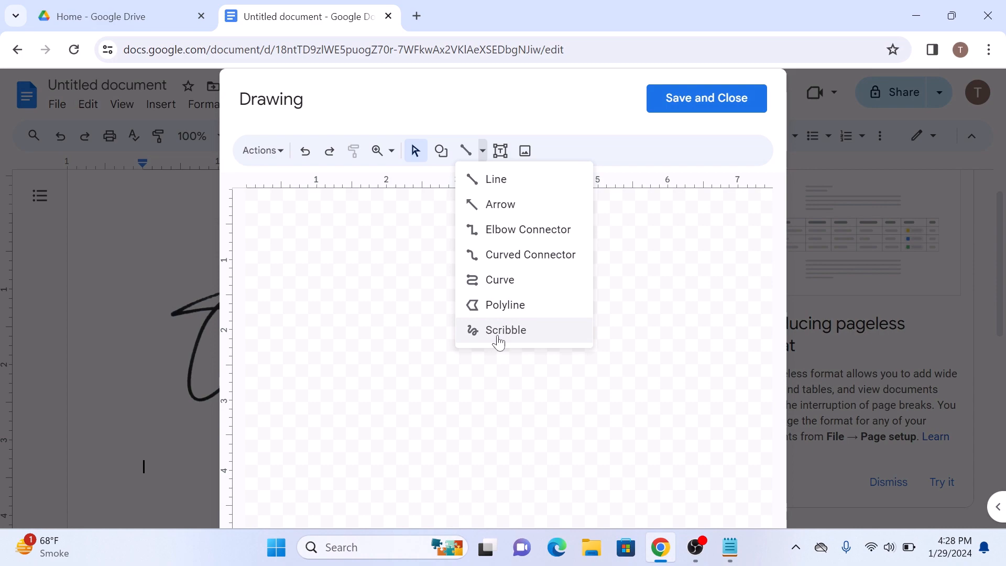
pyautogui.click(506, 330)
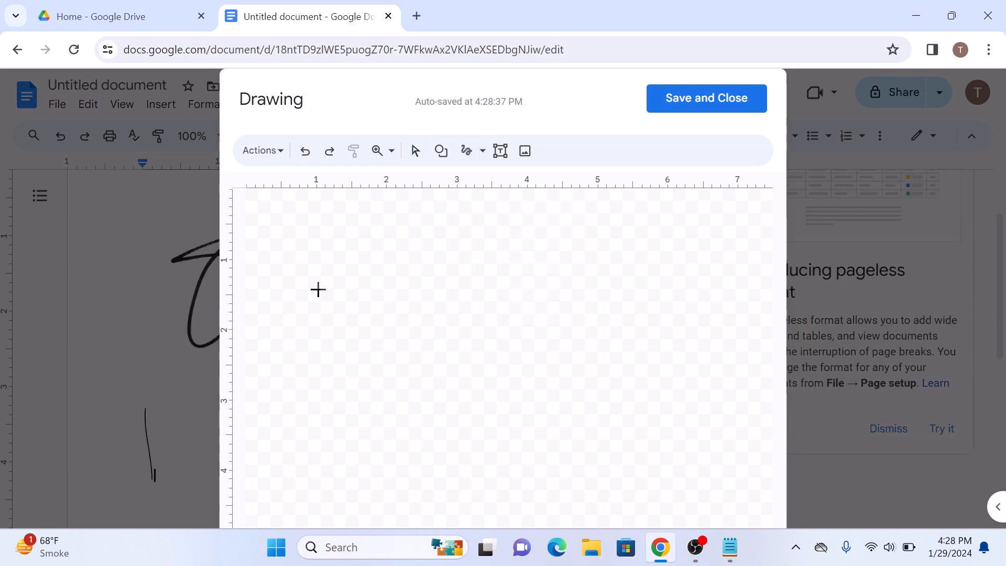
# Step: Scribble 'TECH' on the canvas and save it into the document
pyautogui.moveTo(302, 287); pyautogui.dragTo(449, 283)
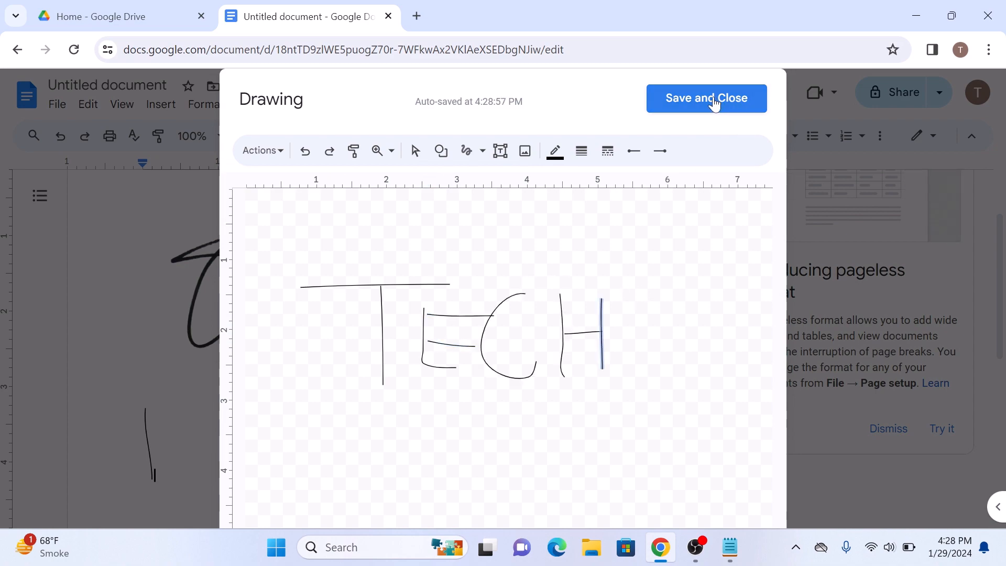
pyautogui.click(706, 98)
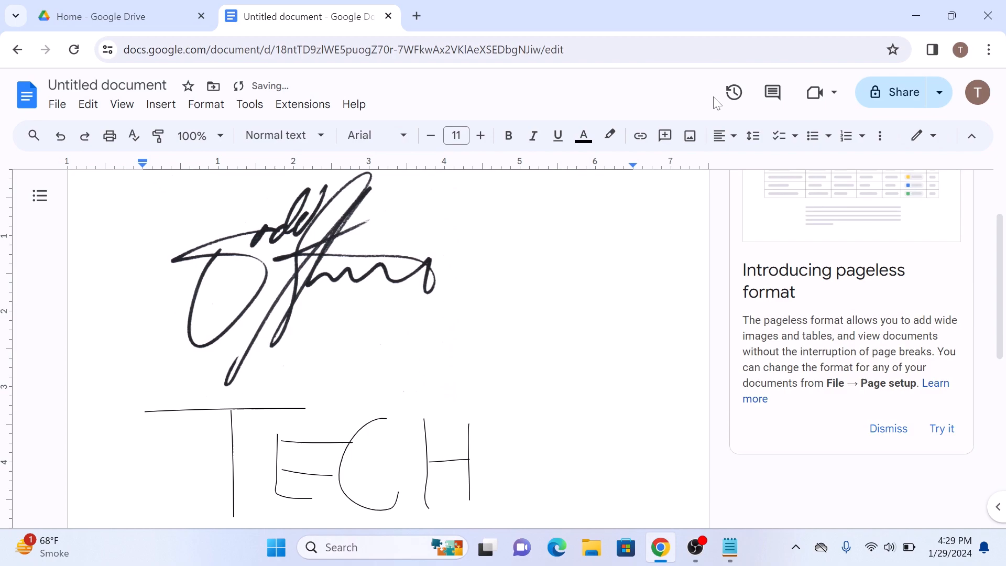